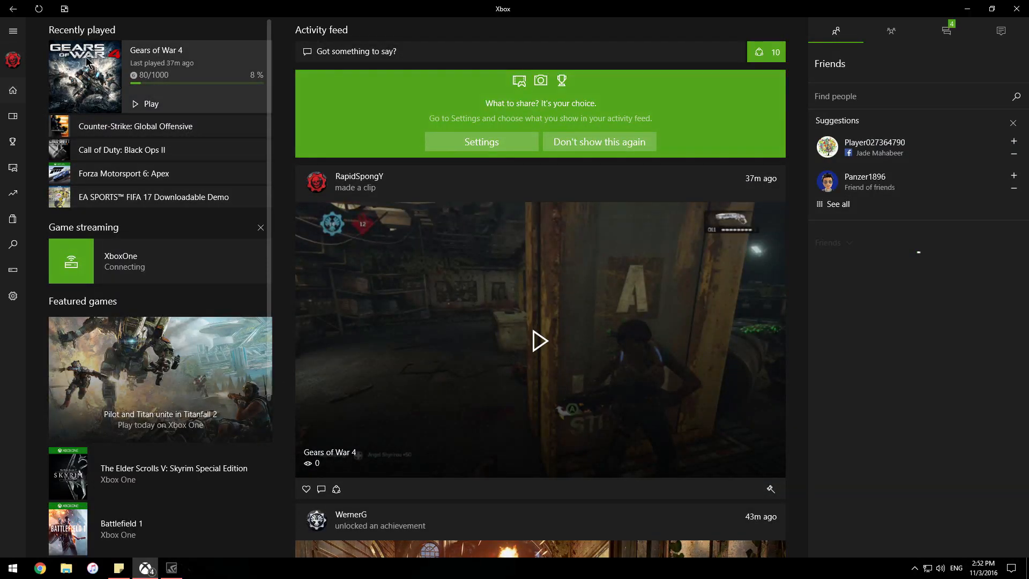
- Show the Gears of War 4 achievements page from the Recently played list
click(84, 76)
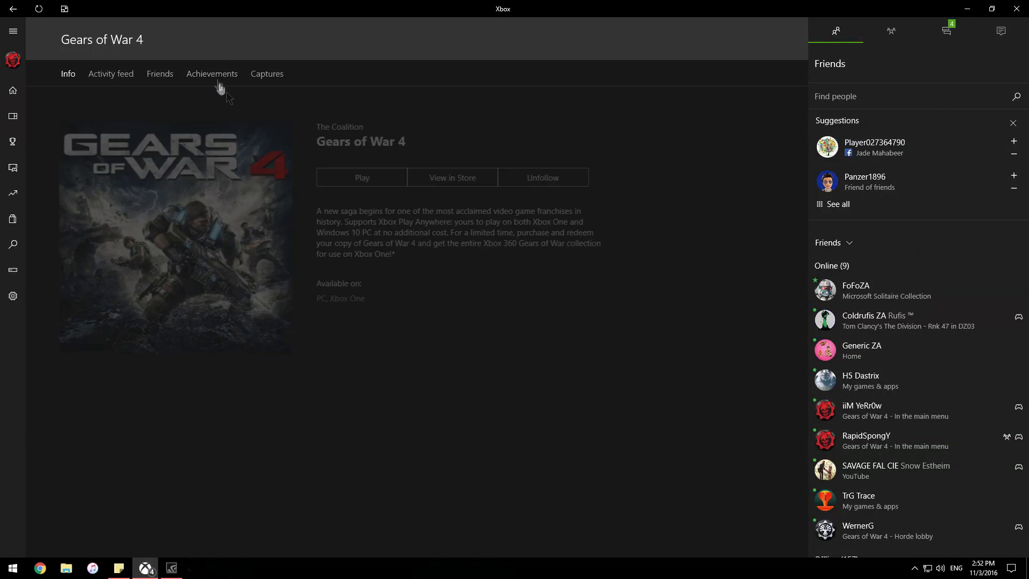
click(212, 74)
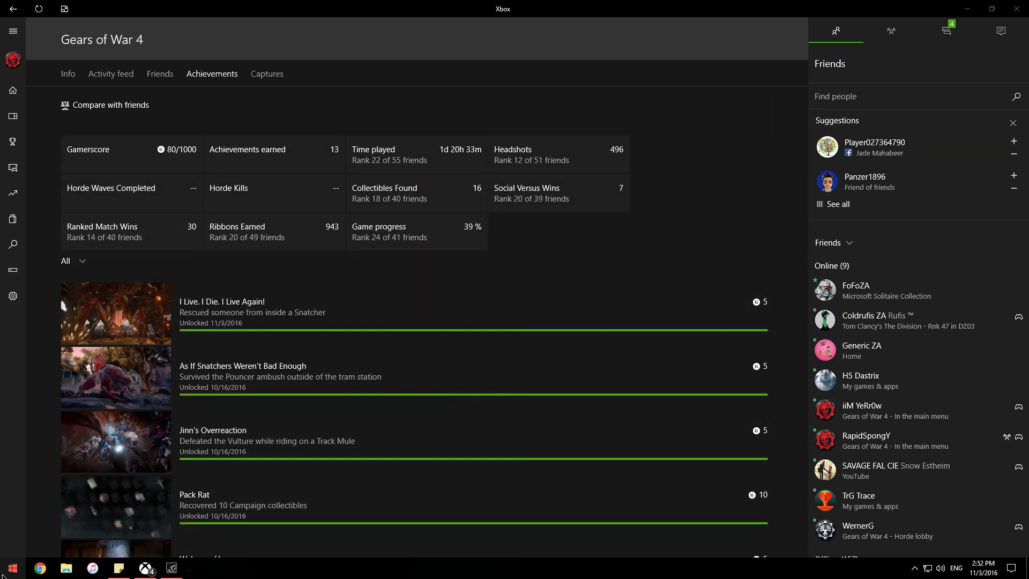
- Search the Start menu for 'run' to reach the Run dialog for services.msc
click(11, 568)
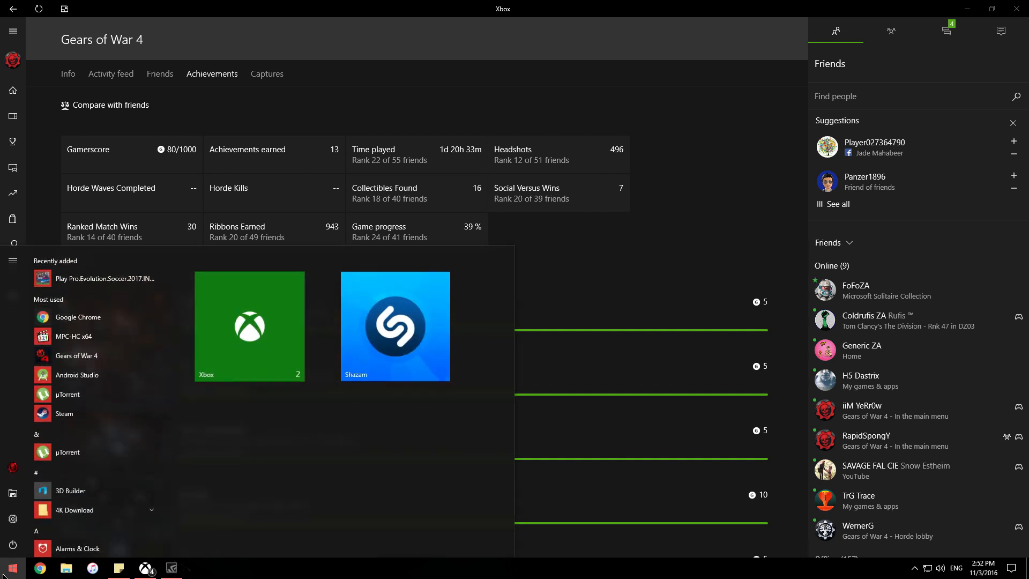
text(run)
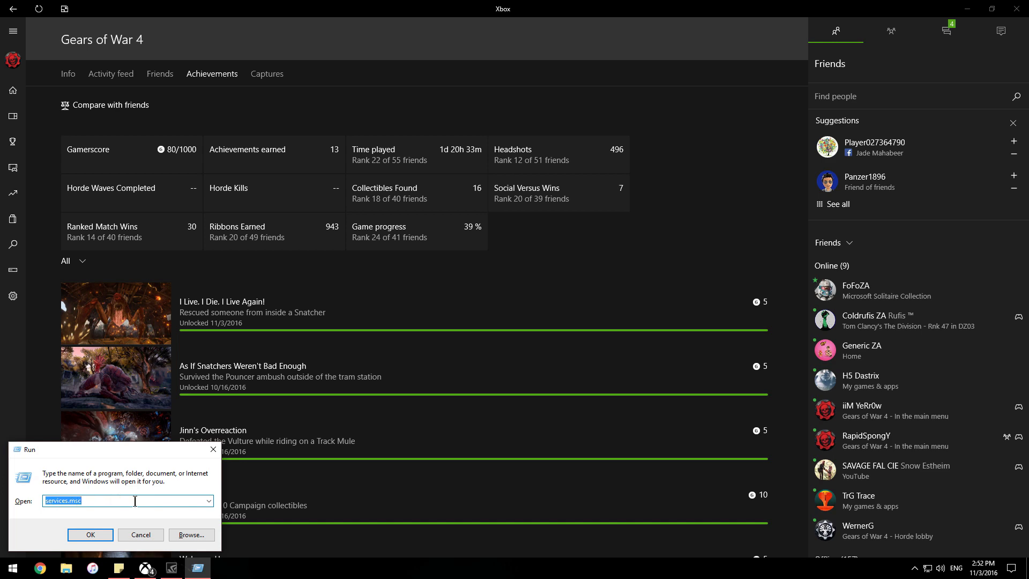
- Launch Services and select Connected User Experiences and Telemetry to show its description
click(90, 534)
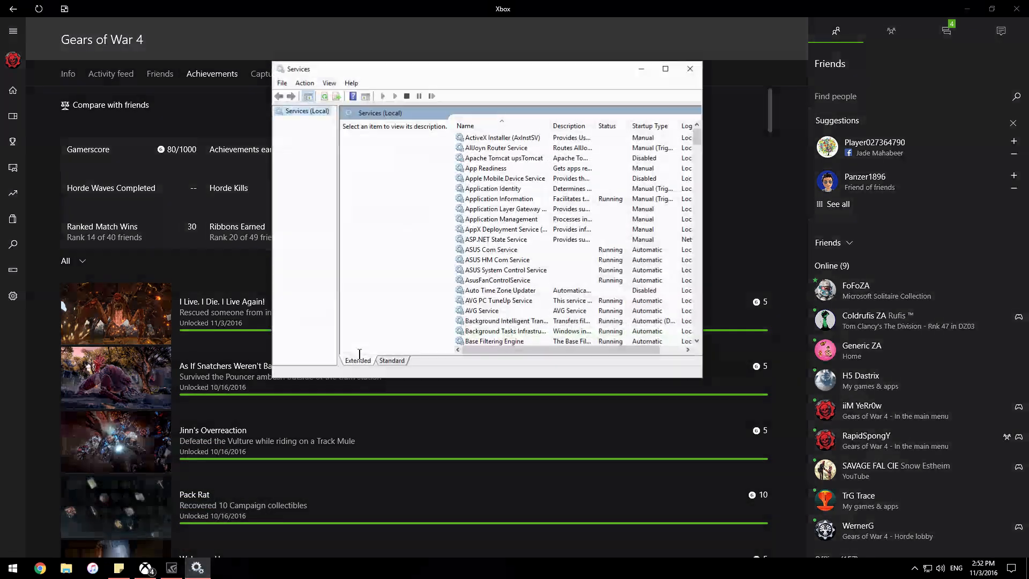
scroll(down, 3)
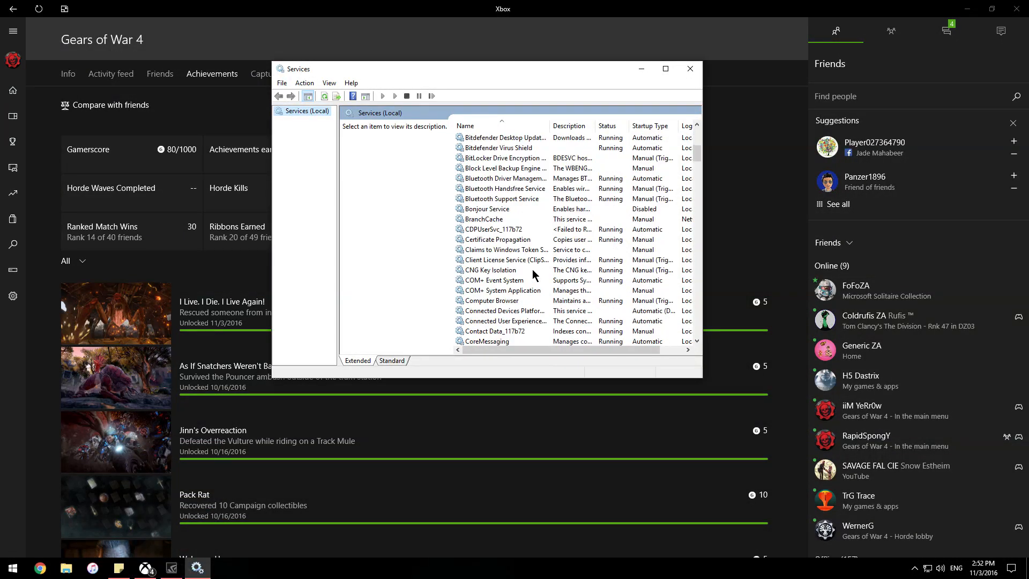
click(518, 320)
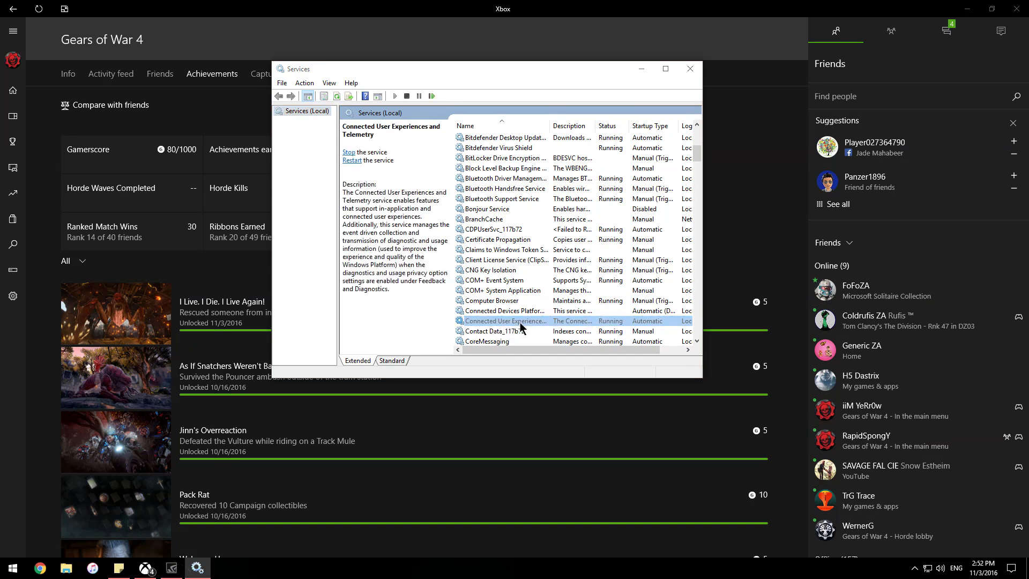
- Confirm the telemetry service is Automatic and Running in its properties, then close Services
double_click(501, 320)
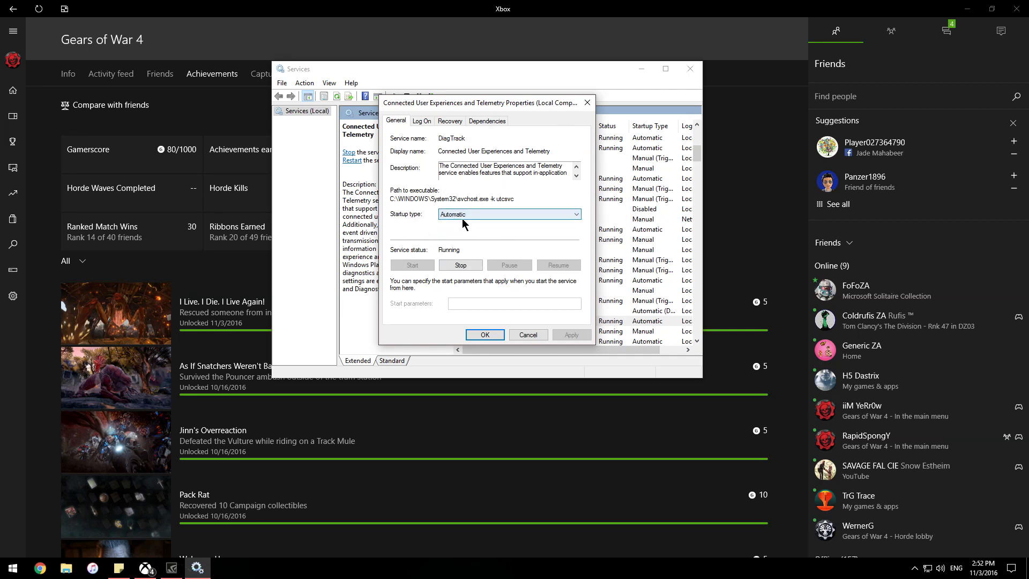
mouse_move(472, 218)
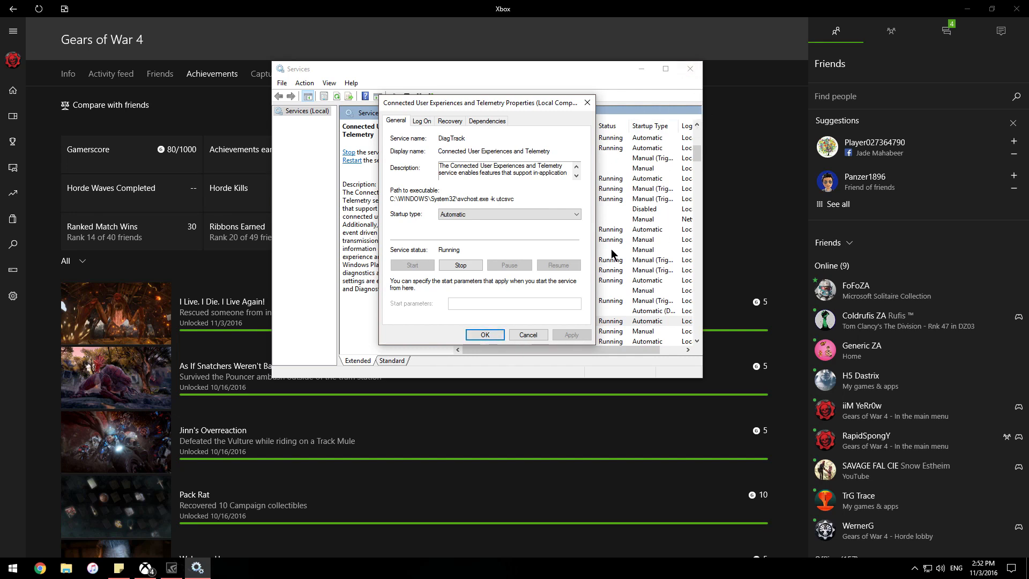
mouse_move(544, 194)
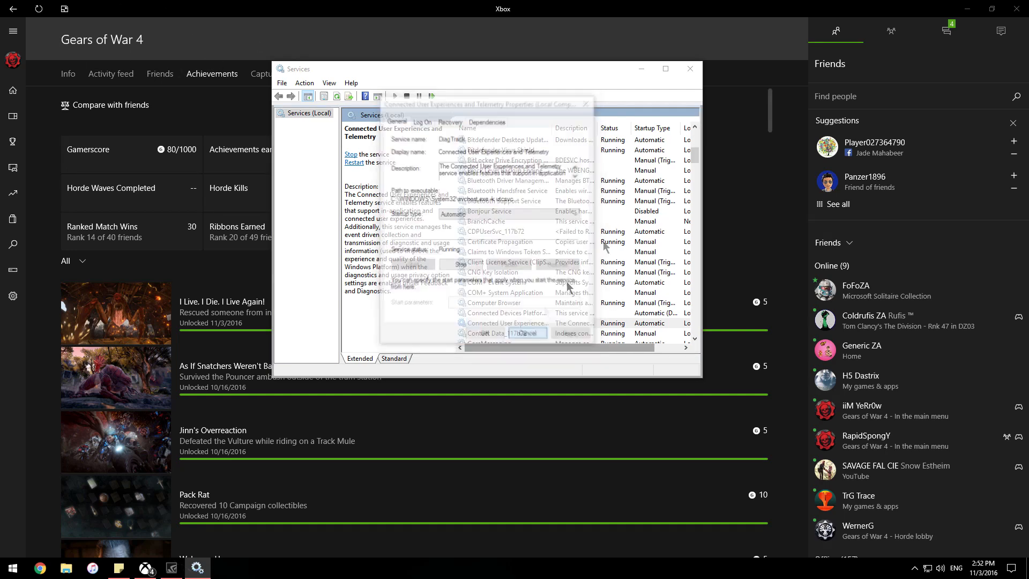
click(689, 68)
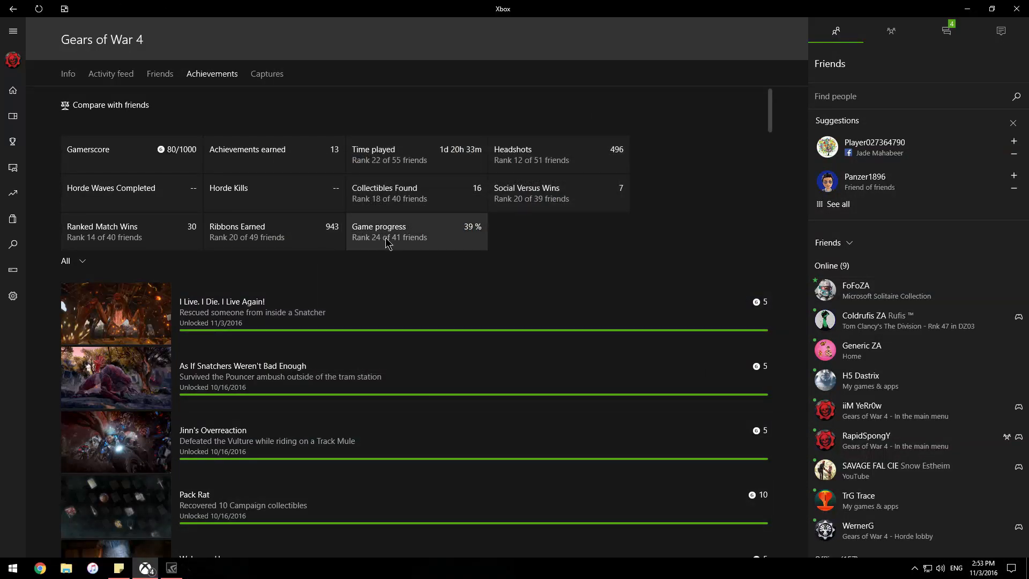